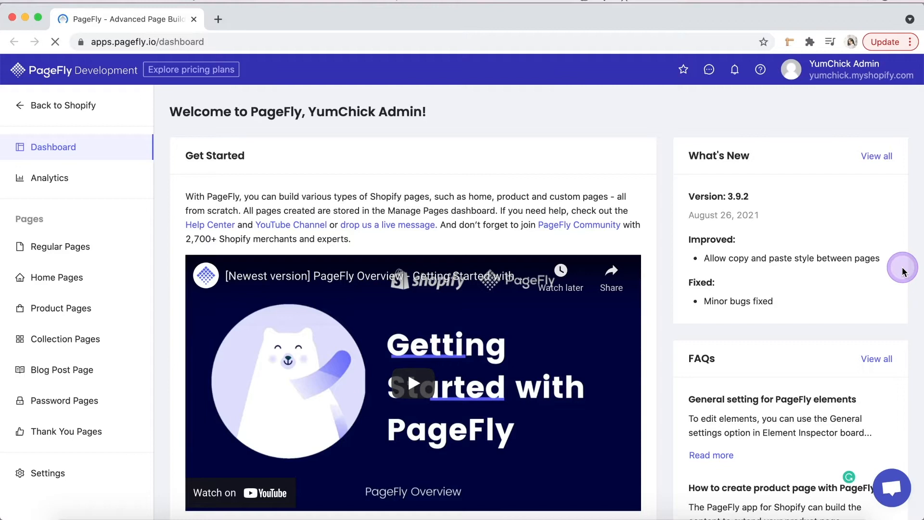
mouse_move(891, 486)
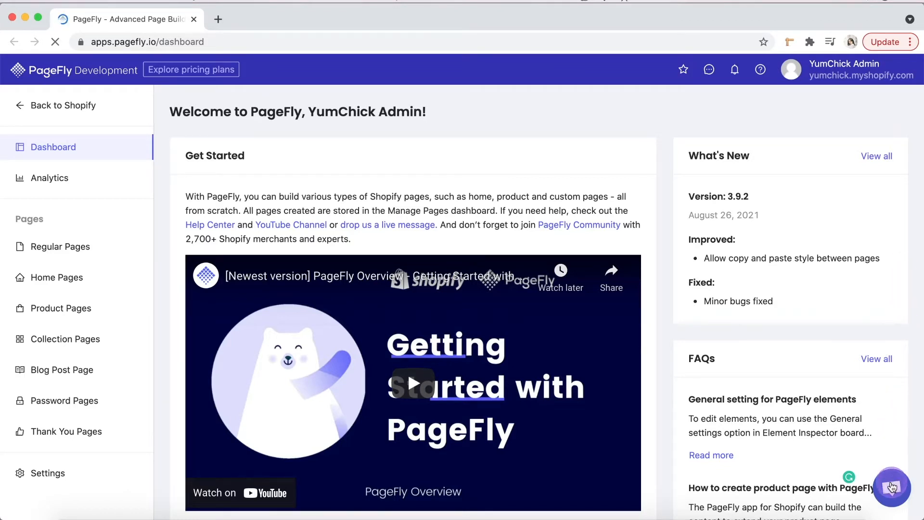
- Open the PageFly support chat and type the greeting 'Hi, I need help'
click(891, 487)
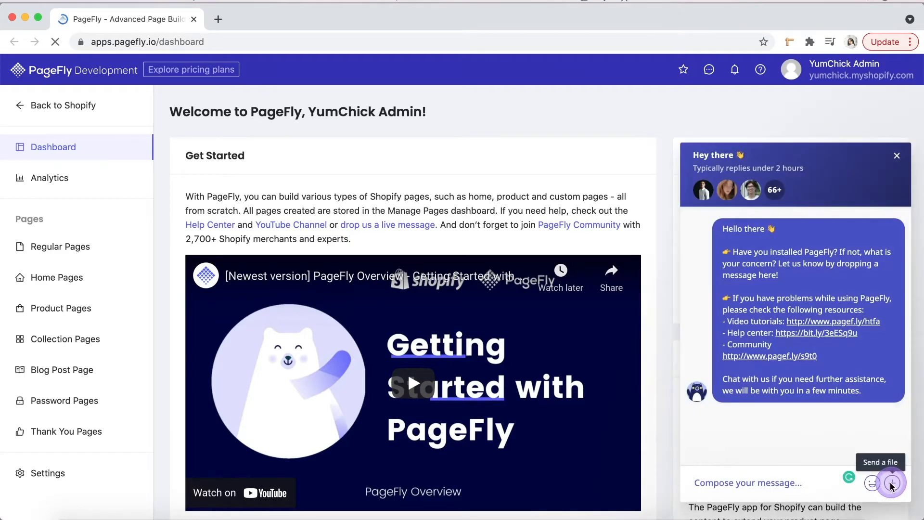
text(Hi)
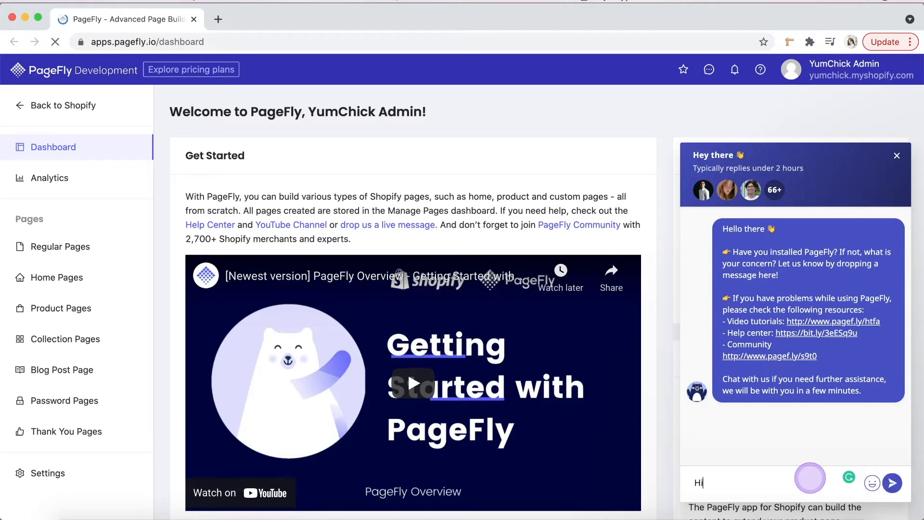
text(, I need help)
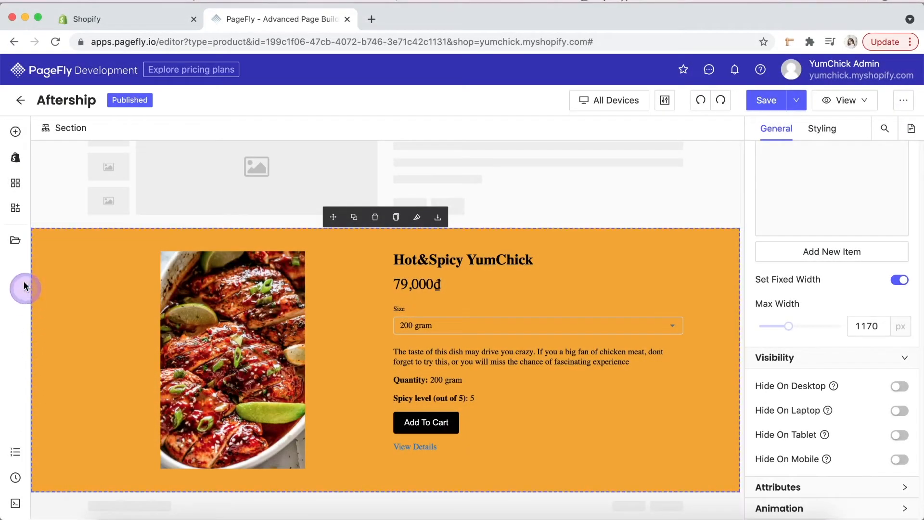
- Search the third-party elements for 'after' to find Aftership Order Tracking
click(15, 183)
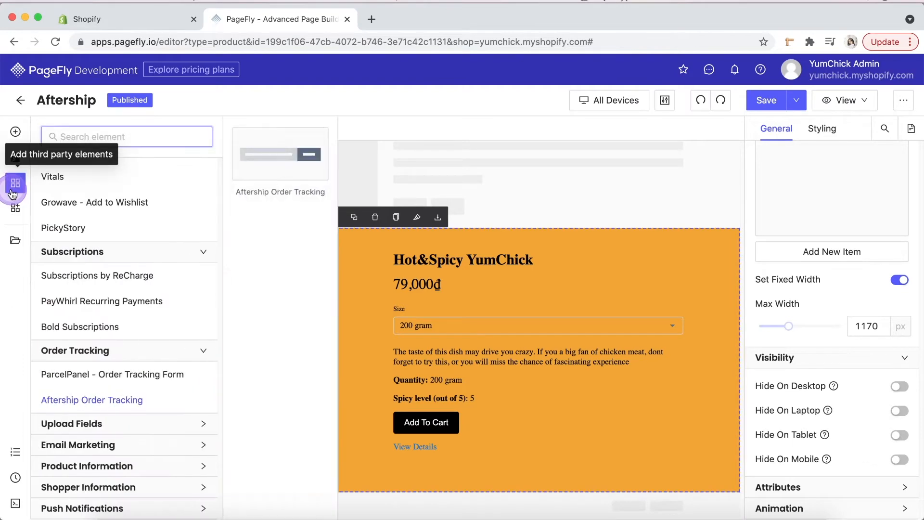
text(aftership.com)
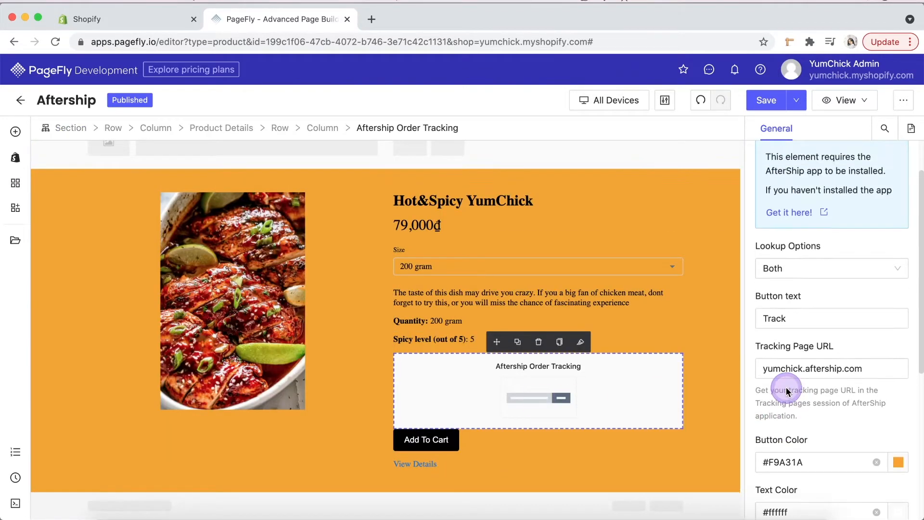
- Set the tracking element's lookup option to Both and its button text to 'PageFly Track'
scroll(down, 3)
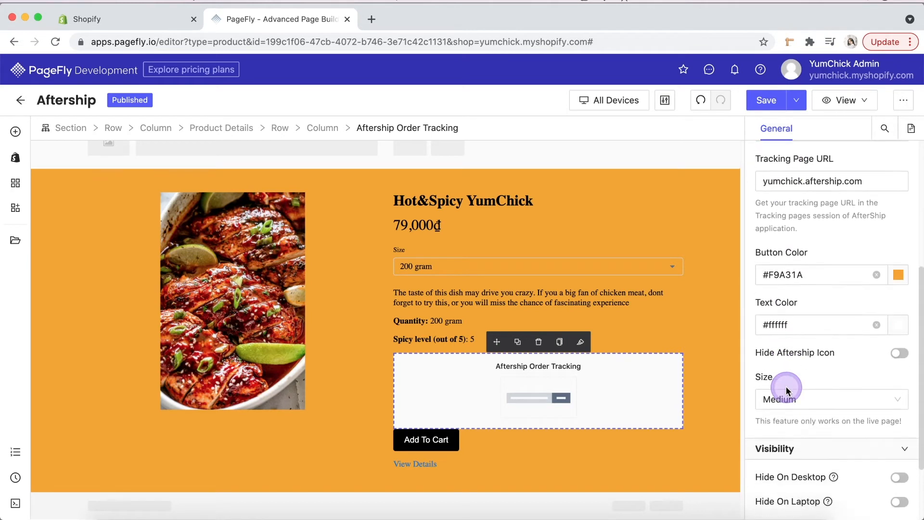
scroll(up, 3)
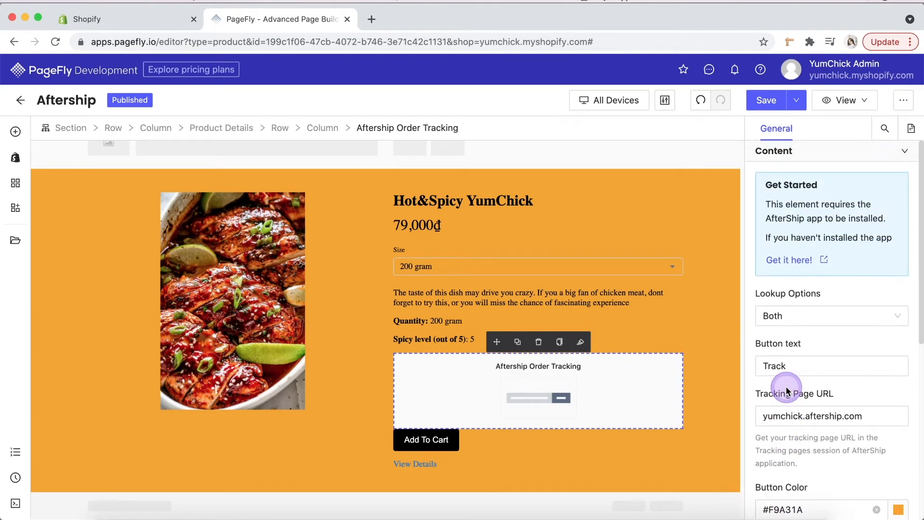
mouse_move(834, 293)
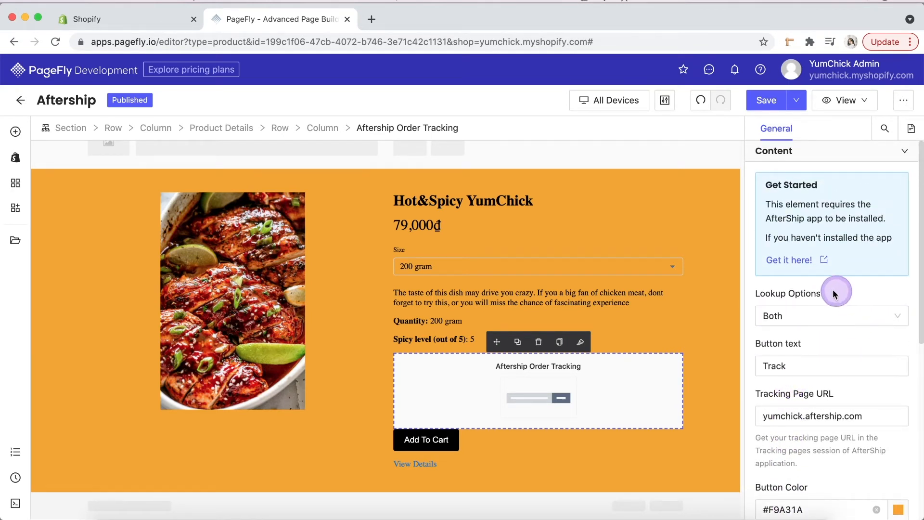
click(898, 315)
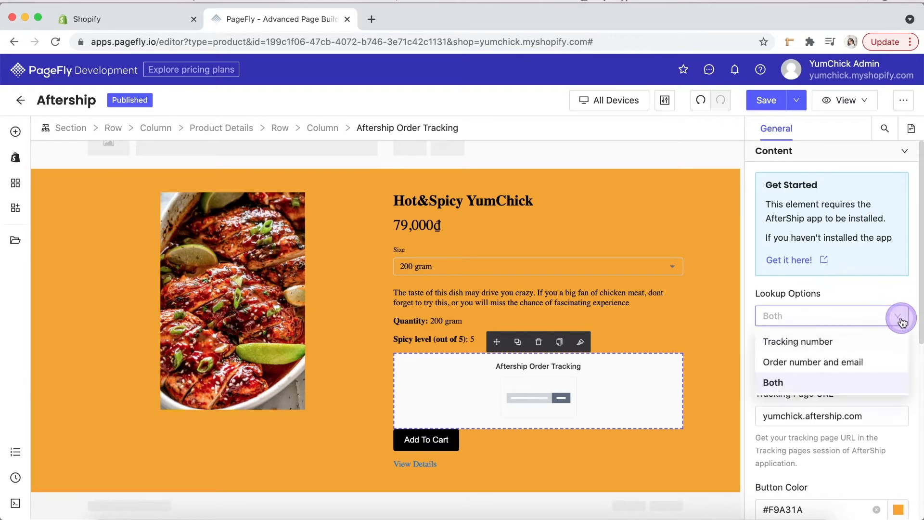
mouse_move(884, 362)
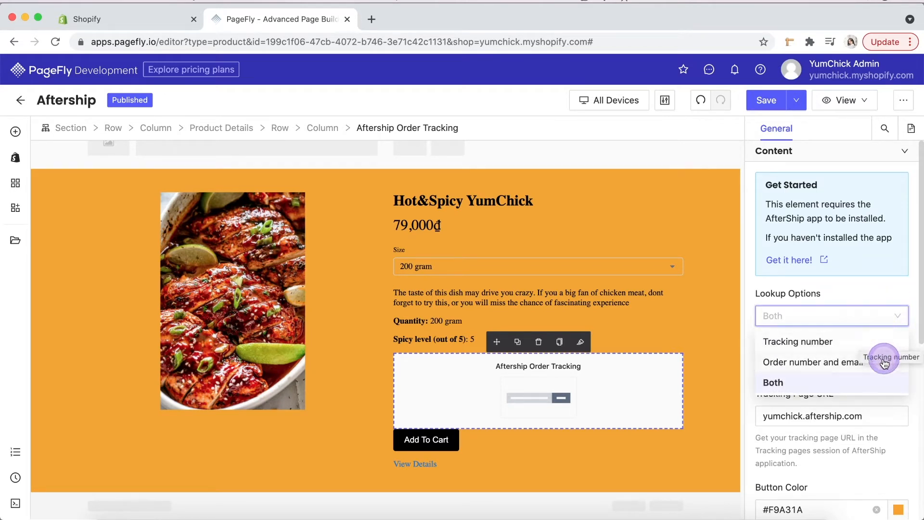
mouse_move(874, 381)
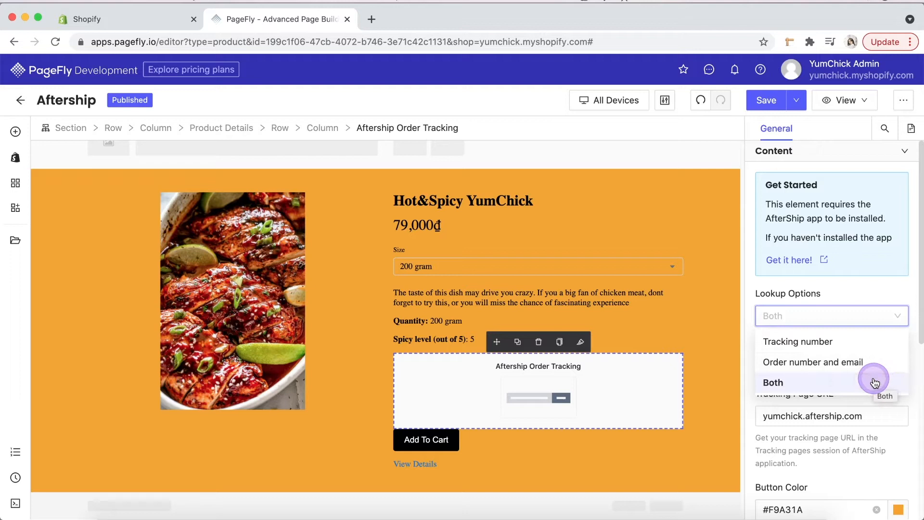
click(772, 382)
text(P)
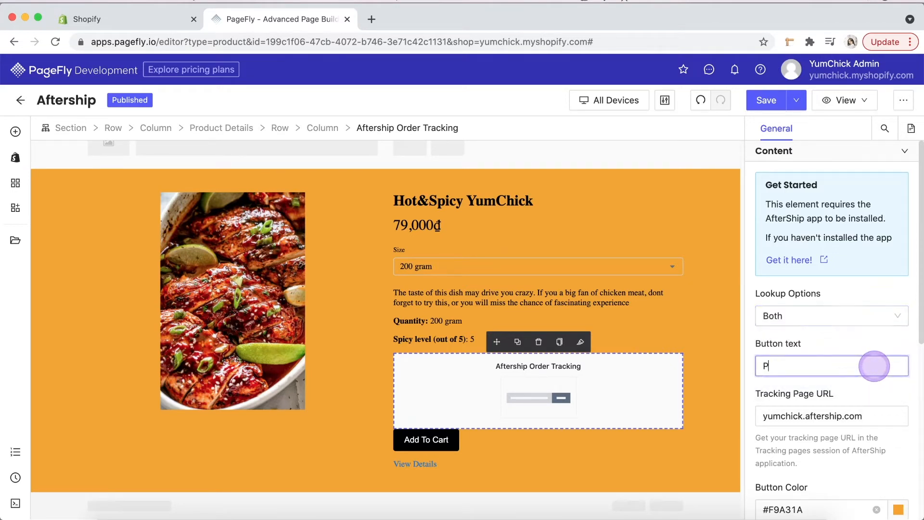
text(ageFly Track)
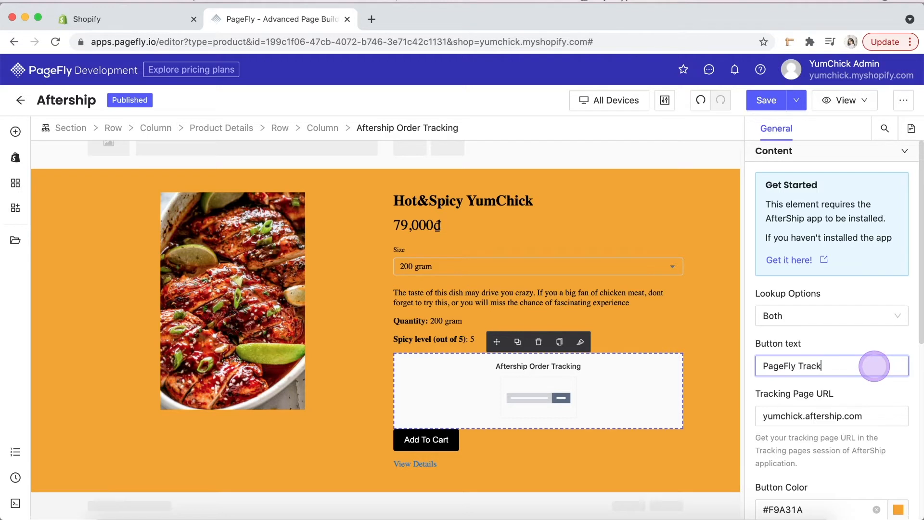
mouse_move(845, 397)
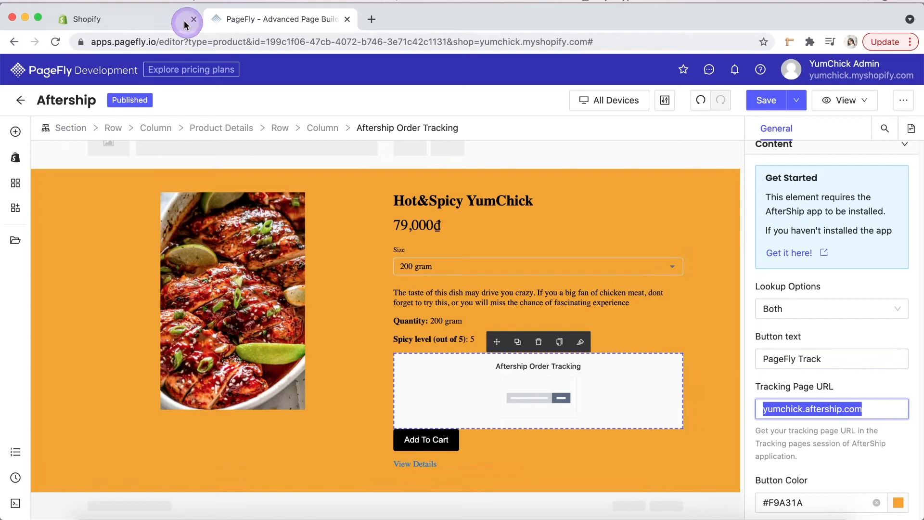
- Copy the tracking page URL bravebits2j.aftership.com from AfterShip's Tracking pages settings
click(88, 18)
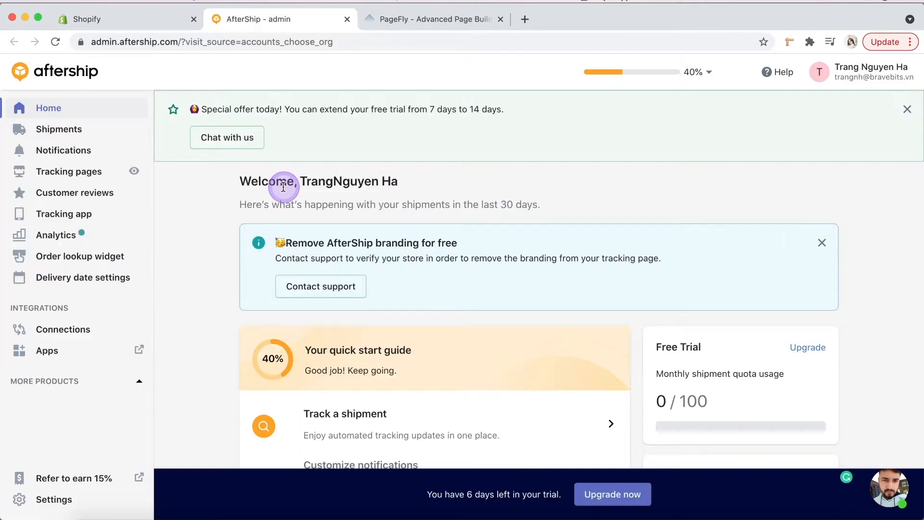
click(69, 171)
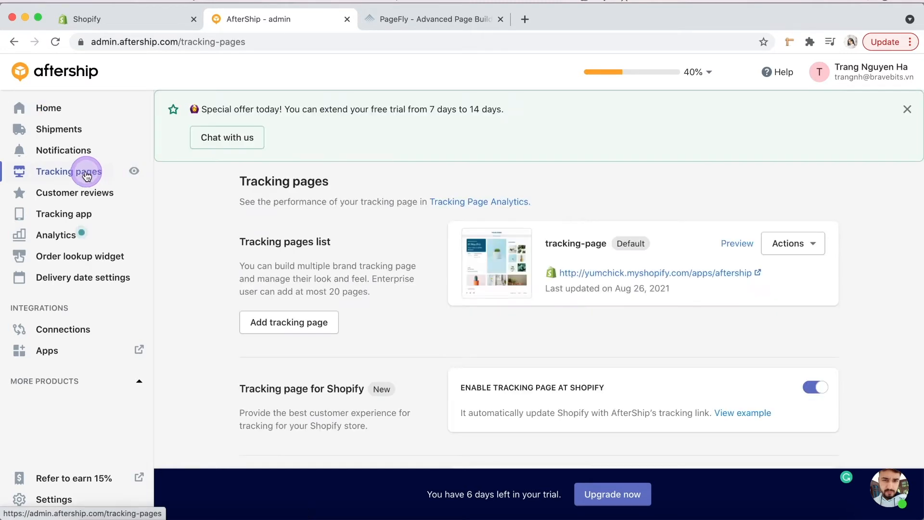
scroll(down, 3)
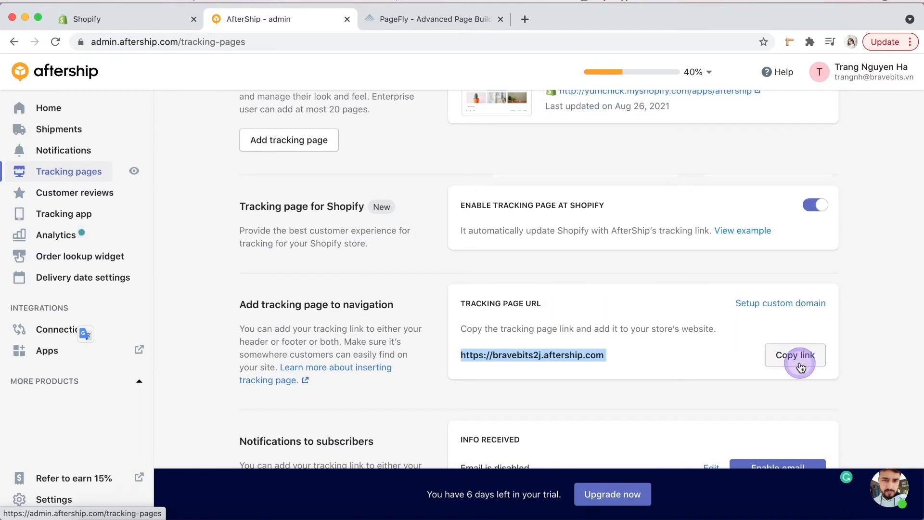
click(794, 354)
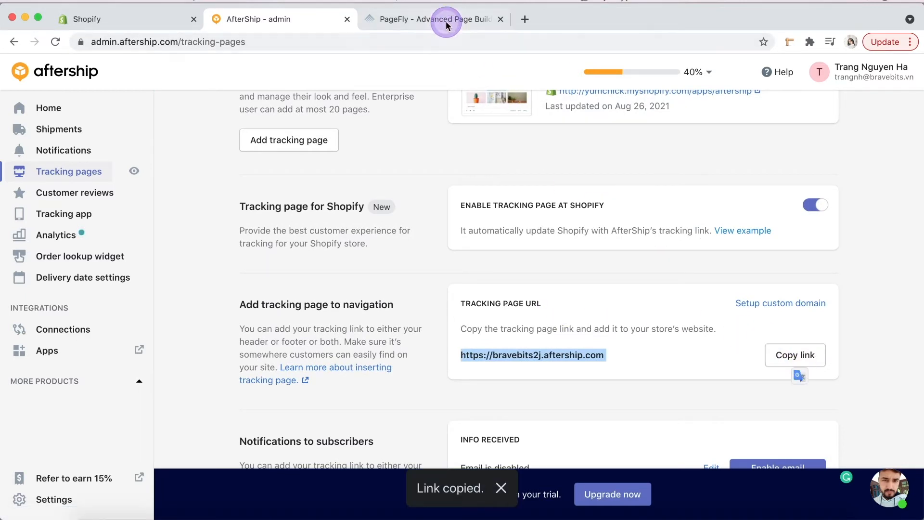
- Set tracking URL to bravebits2j.aftership.com, clear button colours, hide AfterShip icon, size Medium
click(433, 19)
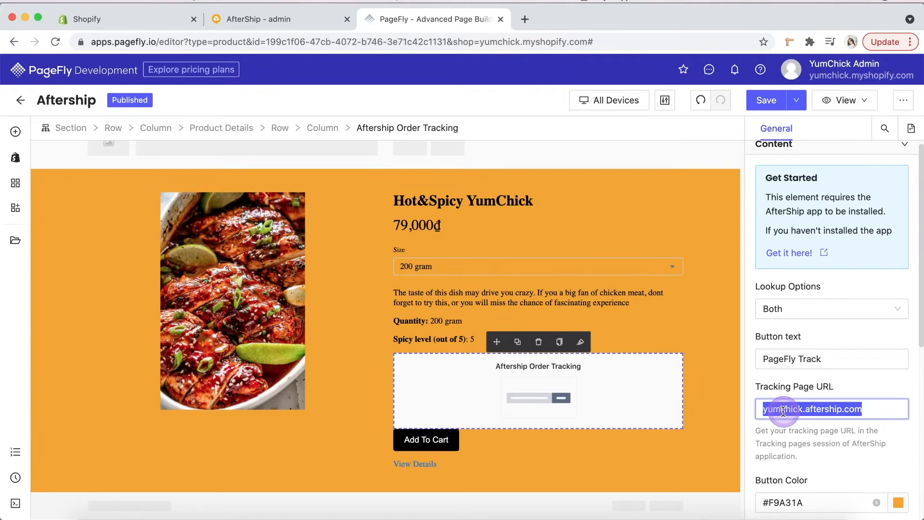
text(https://bravebits2j.aftership.com)
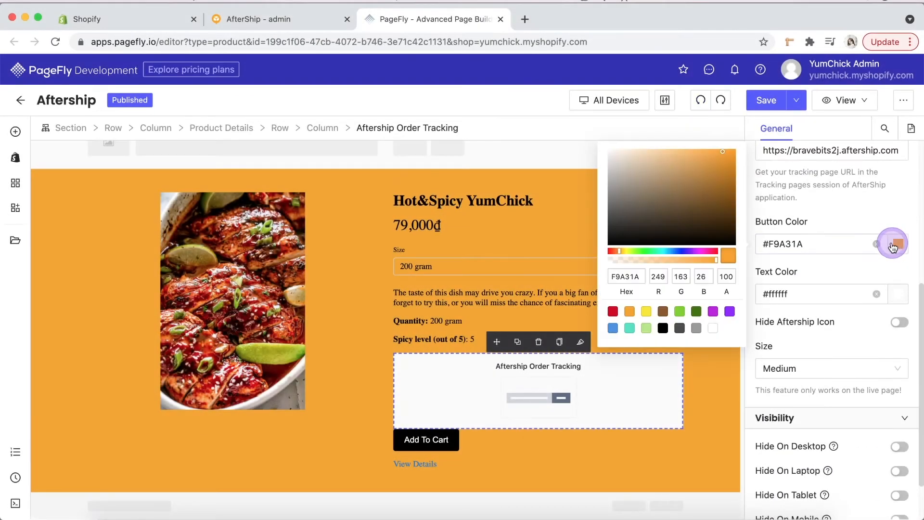
click(662, 327)
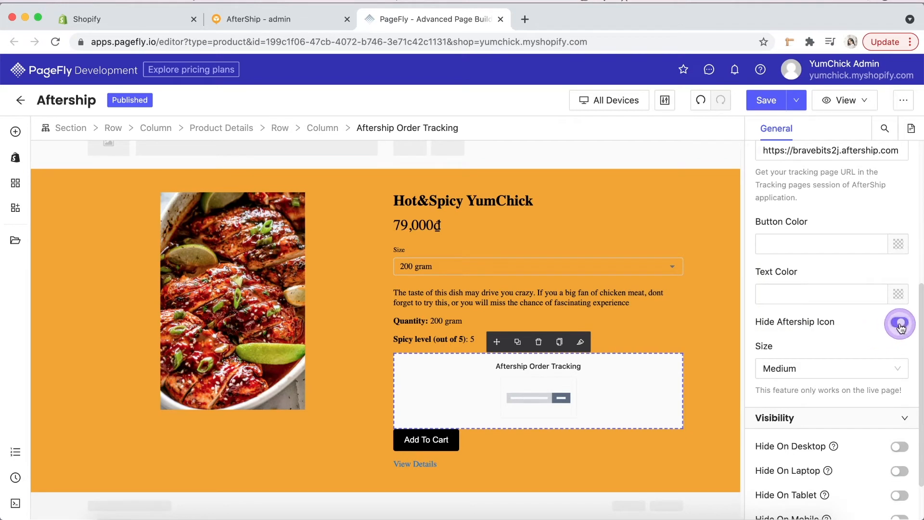
click(898, 322)
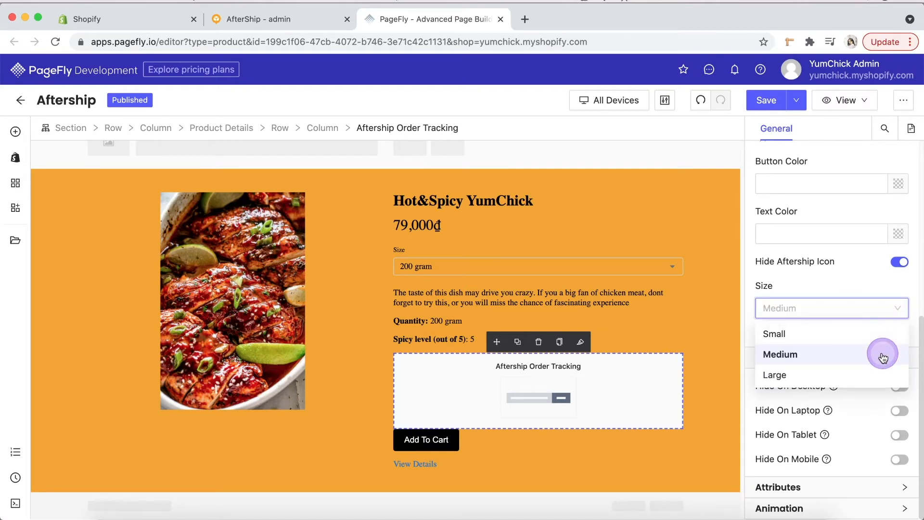
click(780, 354)
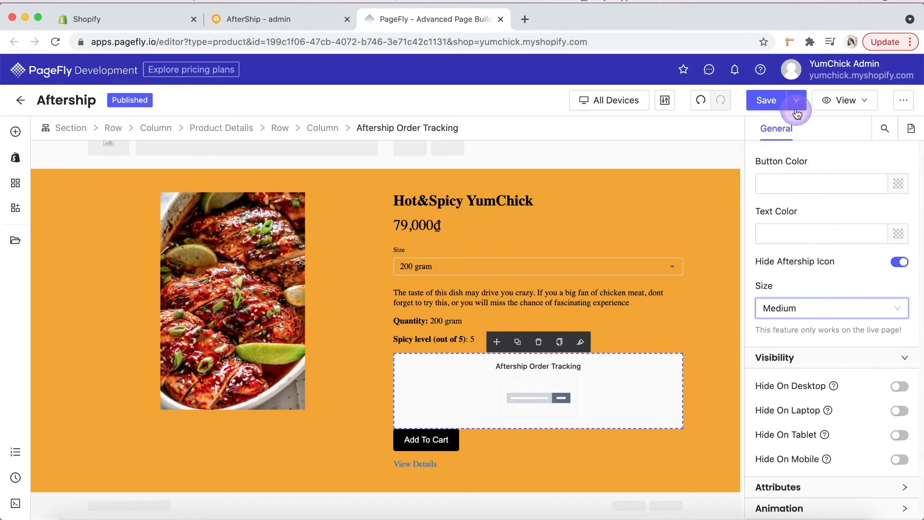
- Publish the page and open the live YumChick product page in the store
click(765, 100)
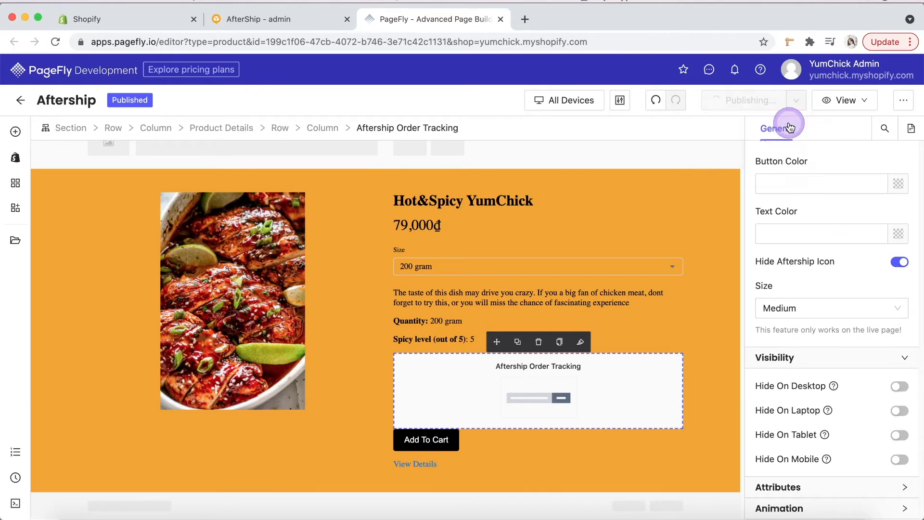
click(847, 99)
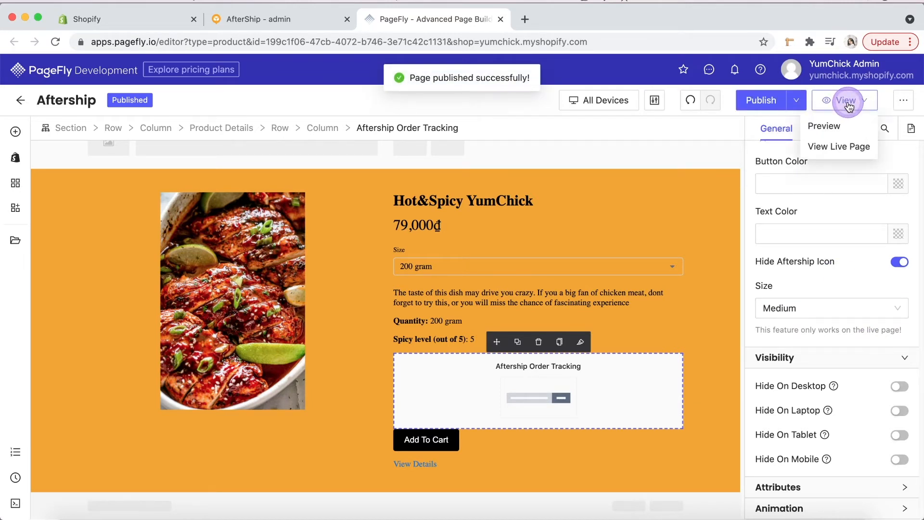
click(838, 146)
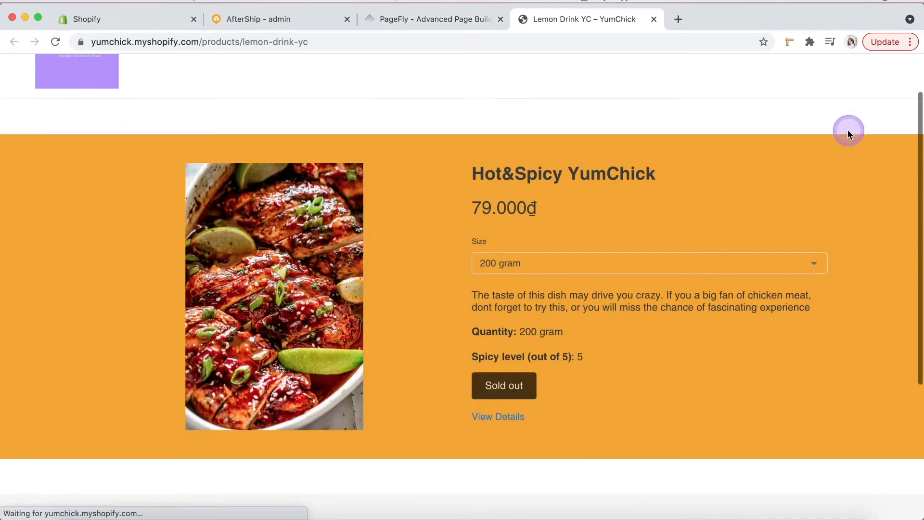
scroll(down, 3)
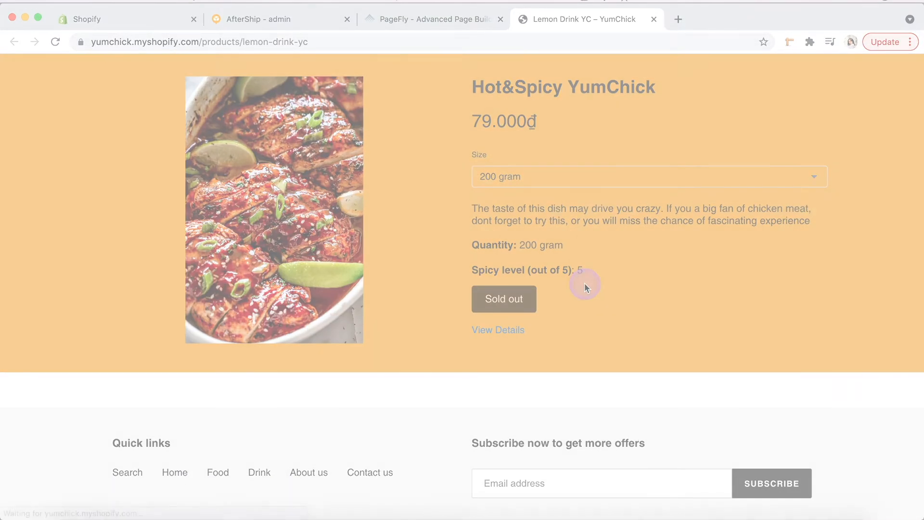
- Set the AfterShip track button to DHL eCommerce US, Normal size, and copy its script
click(277, 19)
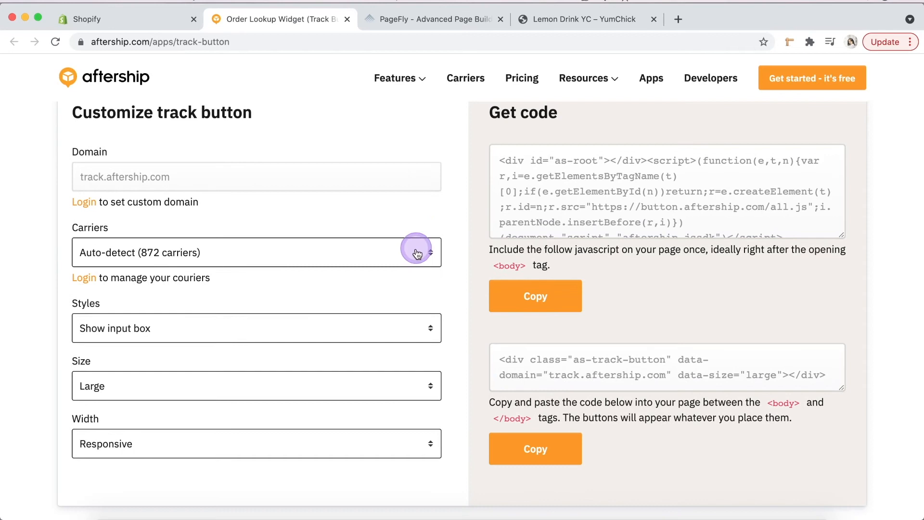
click(416, 252)
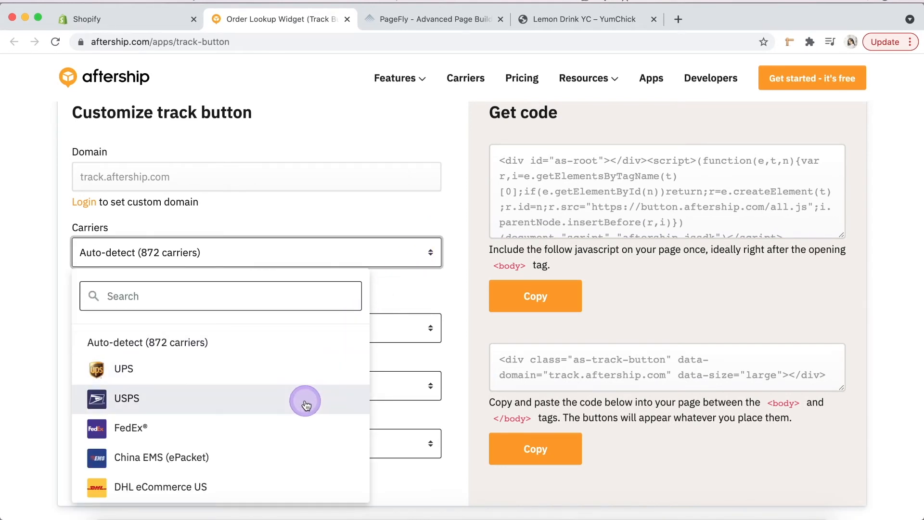
click(160, 486)
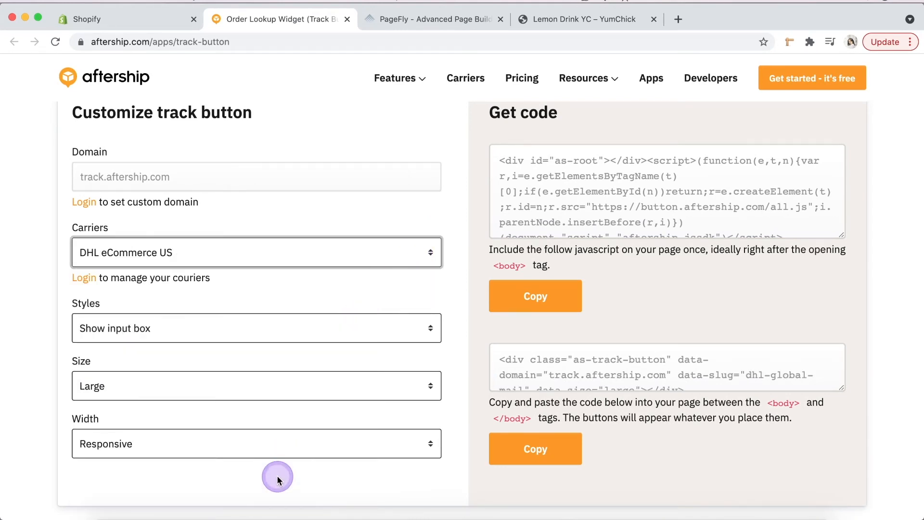
click(256, 386)
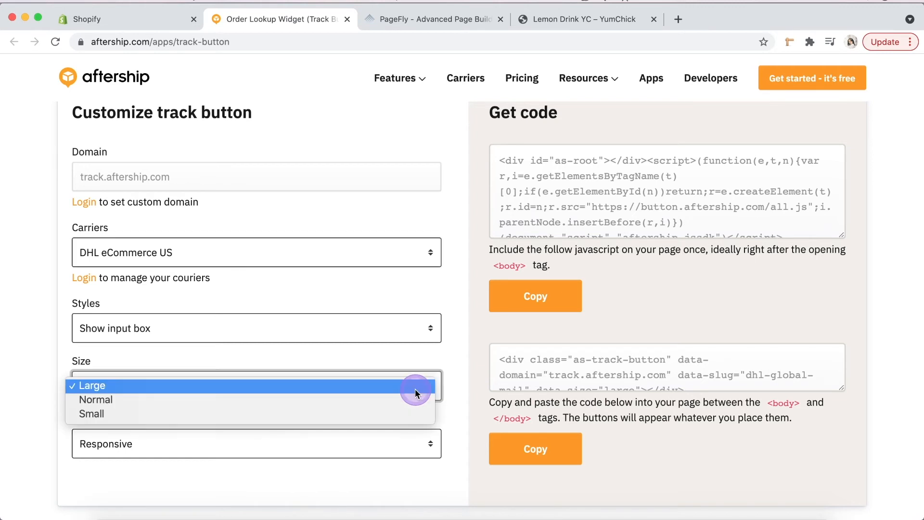
click(96, 399)
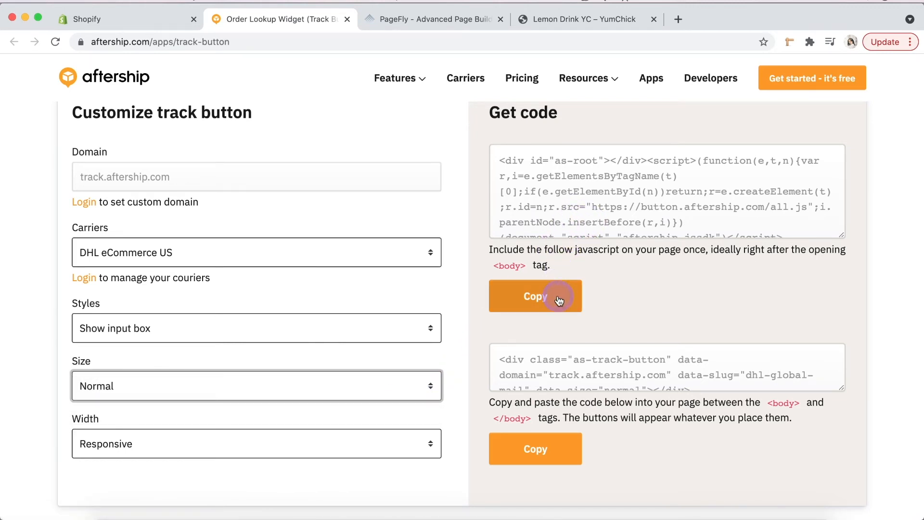
click(534, 296)
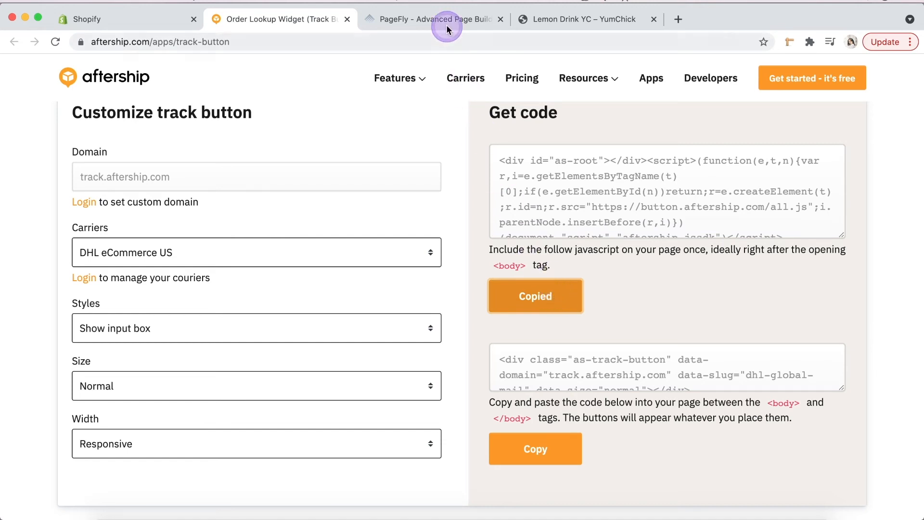
- Add an HTML/Liquid element containing the pasted AfterShip script, then republish the page
click(433, 18)
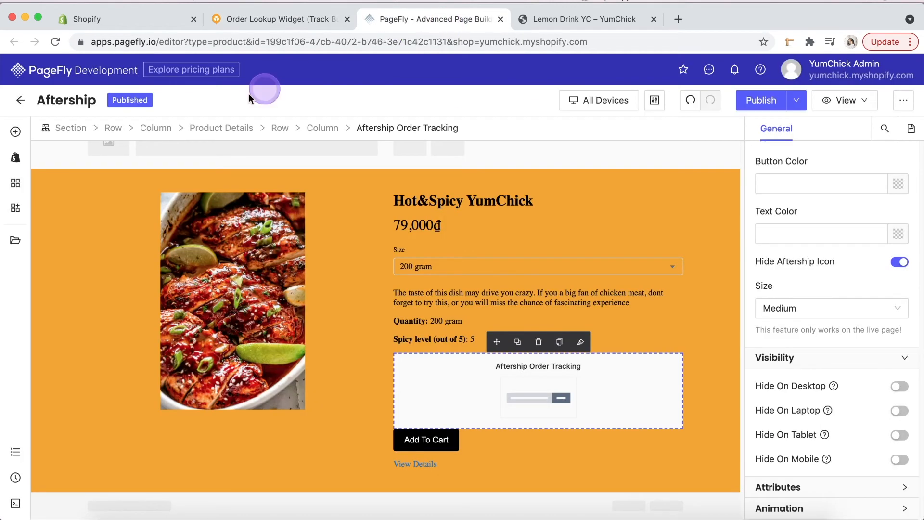
click(16, 131)
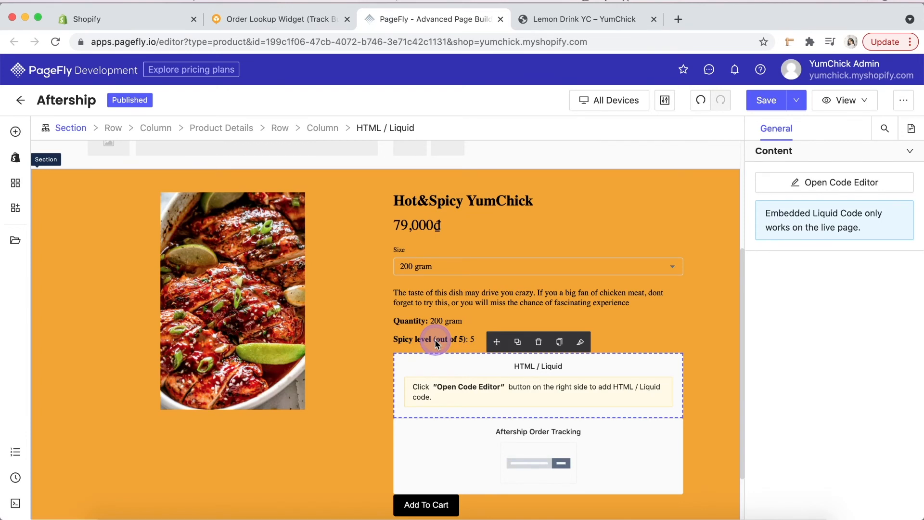
click(840, 182)
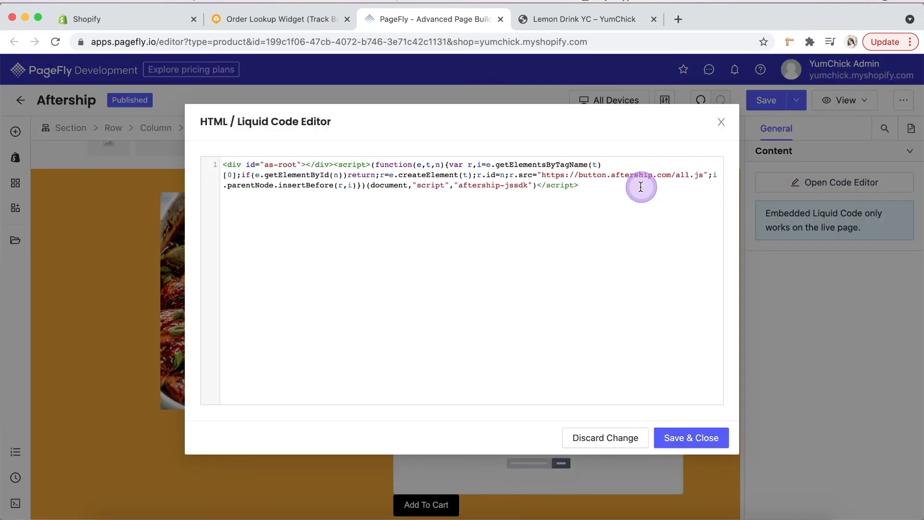
click(690, 438)
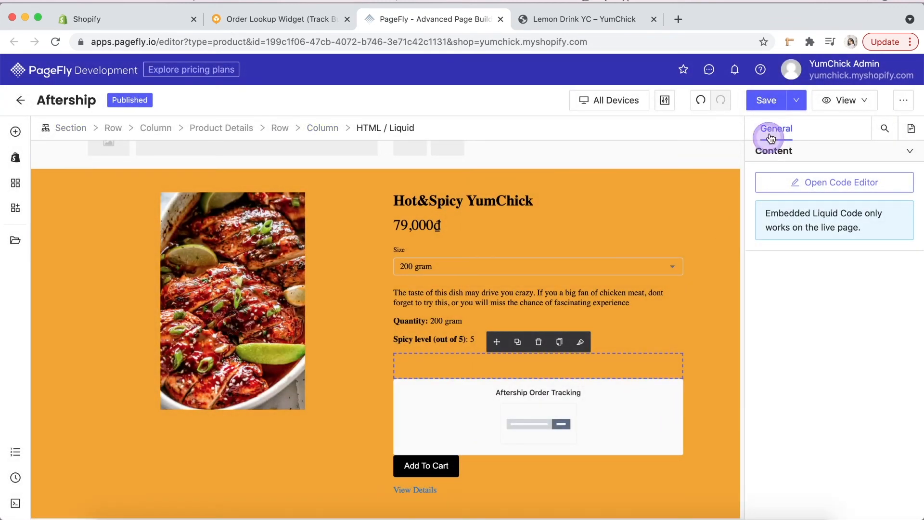
click(766, 100)
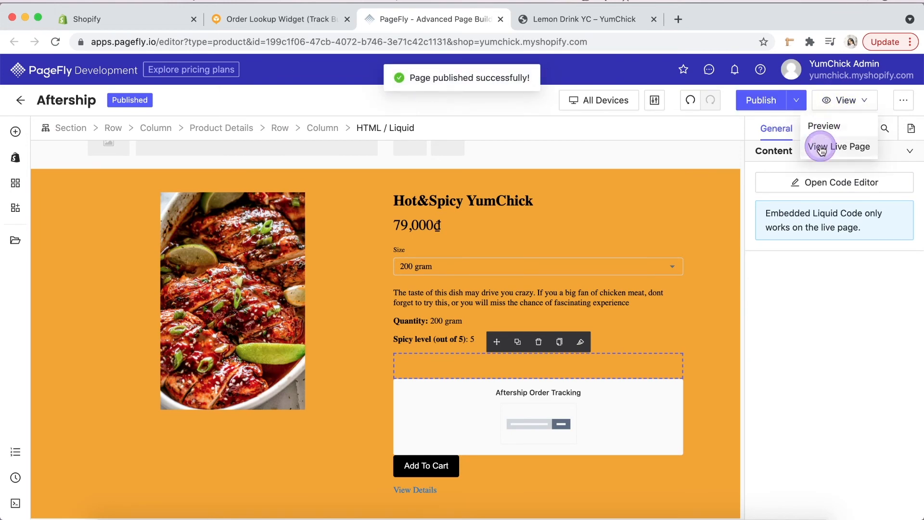
- View the live page and switch the tracking form to Tracking number lookup
click(837, 146)
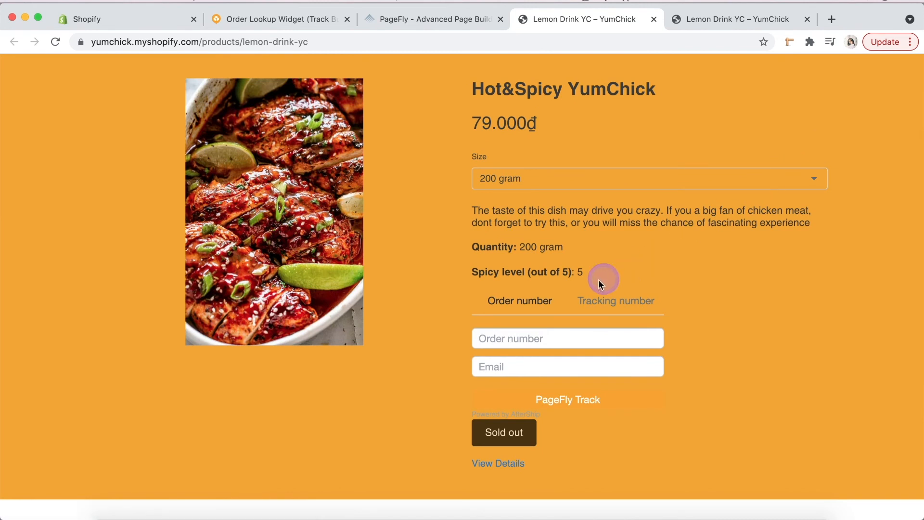
click(616, 301)
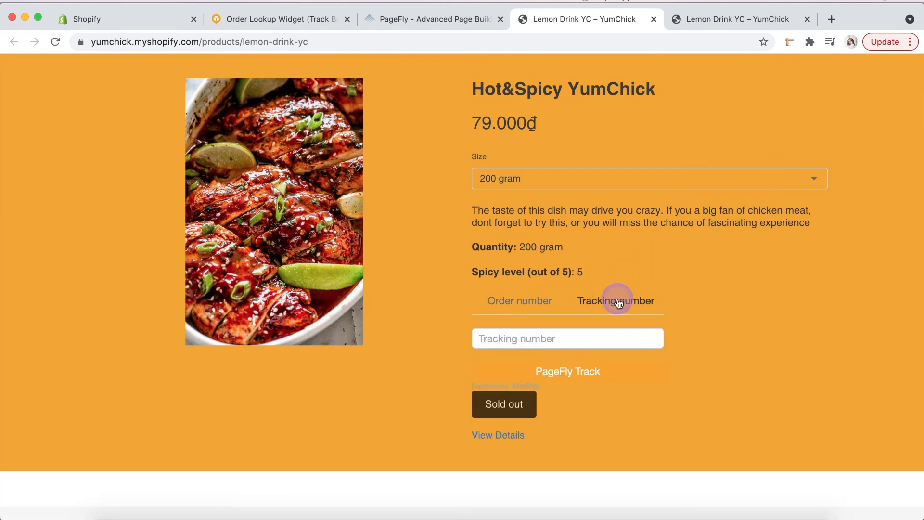
mouse_move(594, 377)
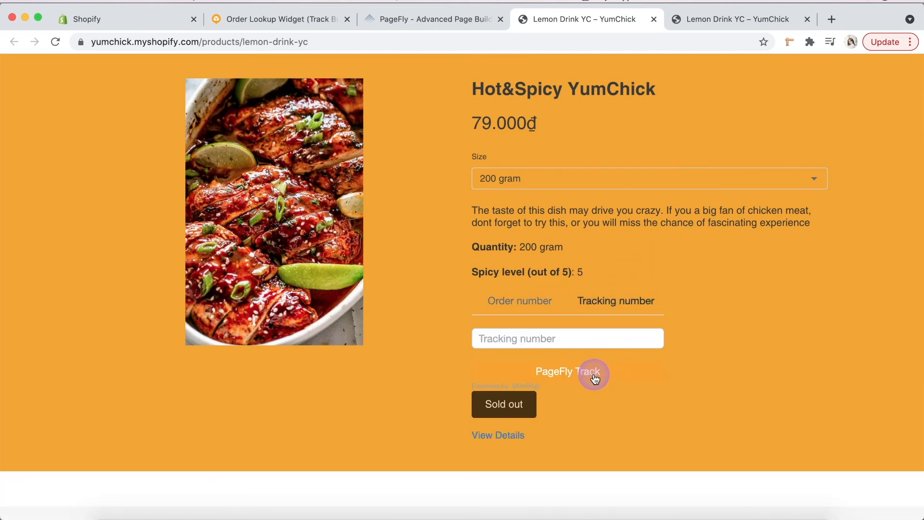